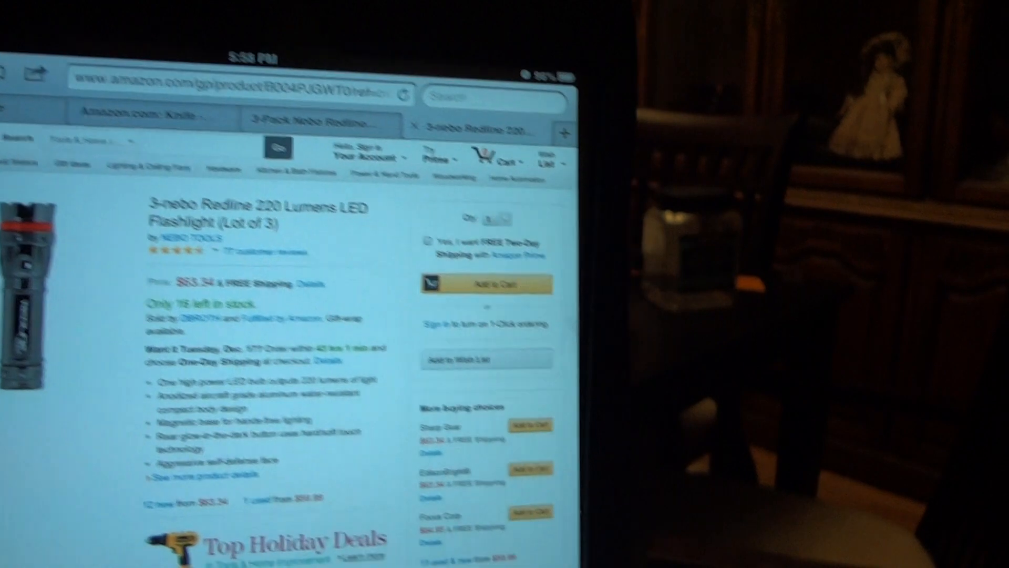
scroll("down", 3)
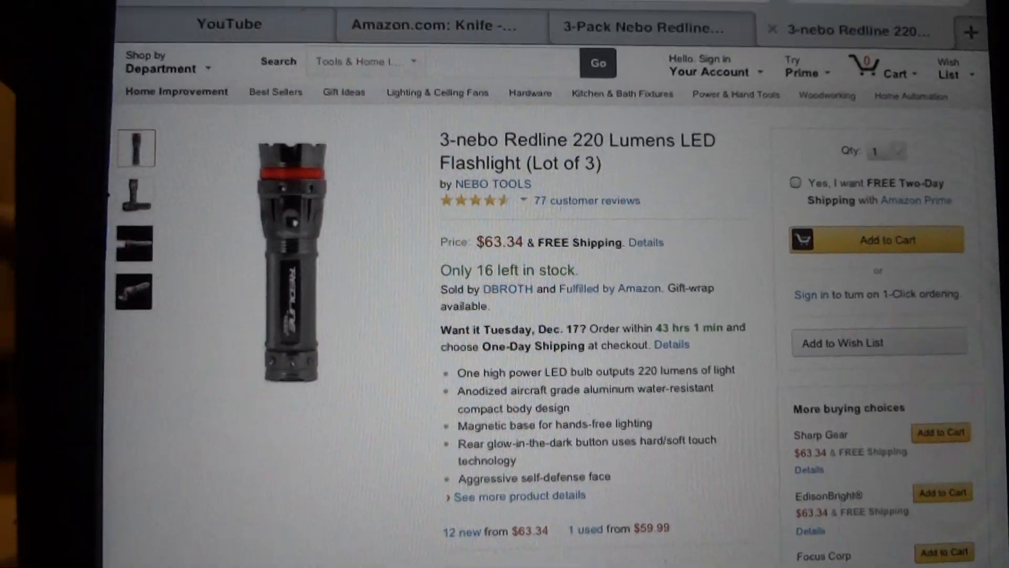
scroll("down", 3)
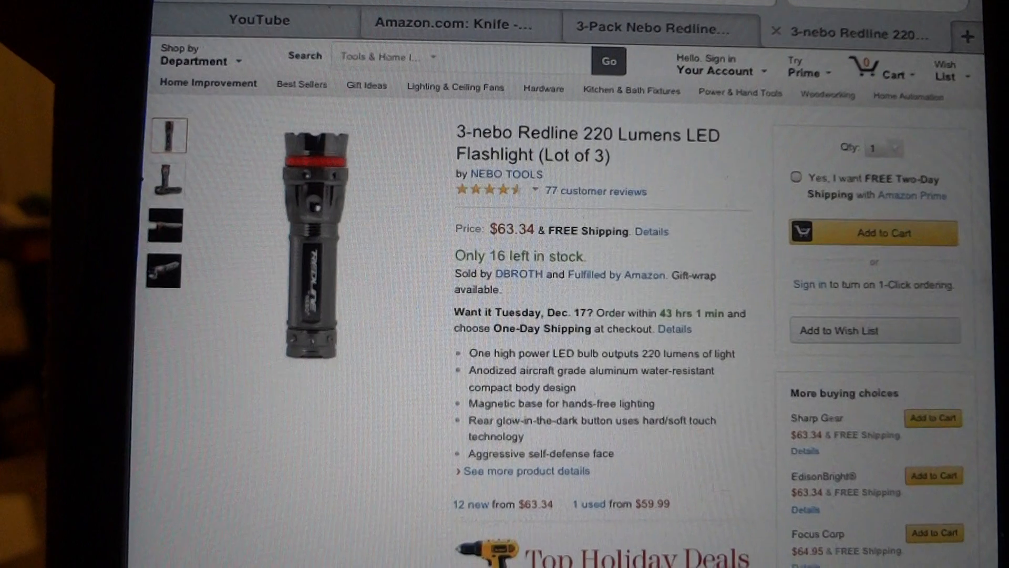